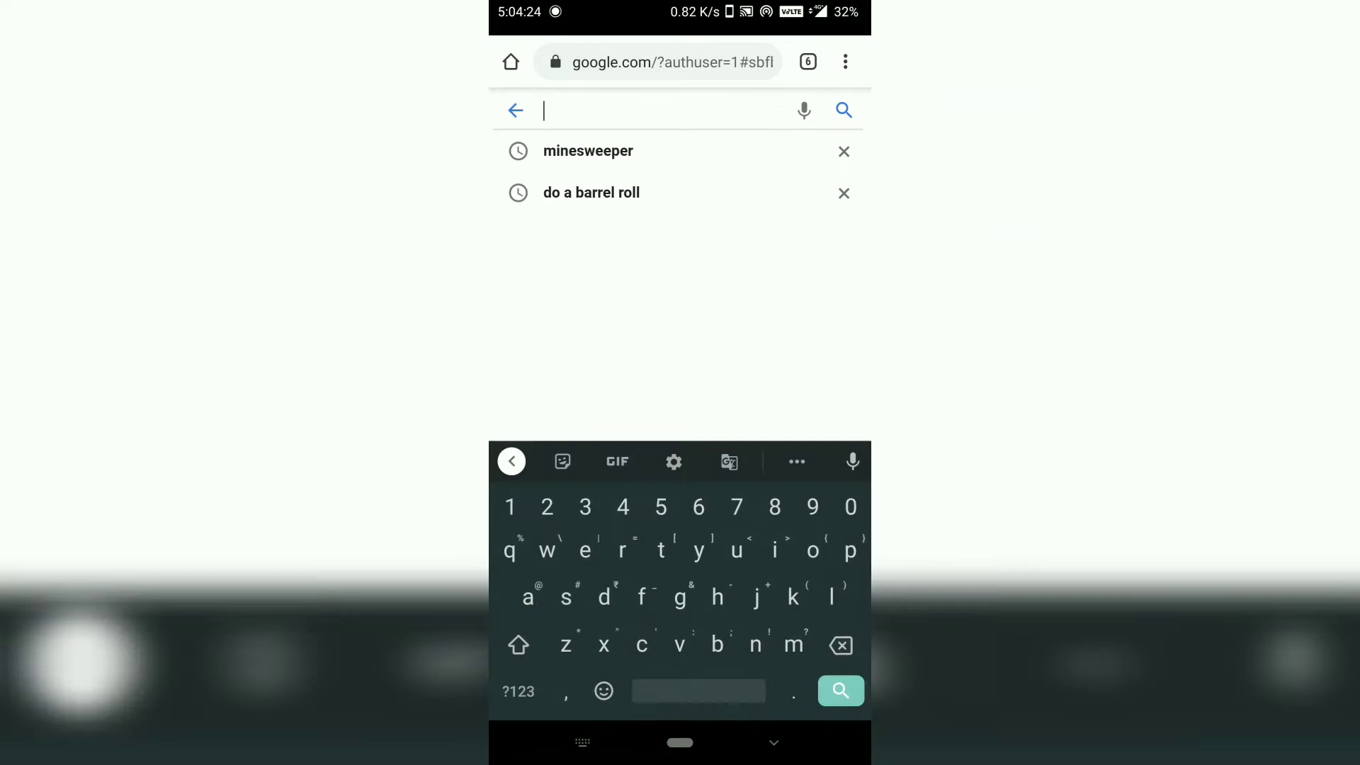
# Step: Search Google for 'minesweeper' using the earlier search suggestion
pyautogui.click(587, 151)
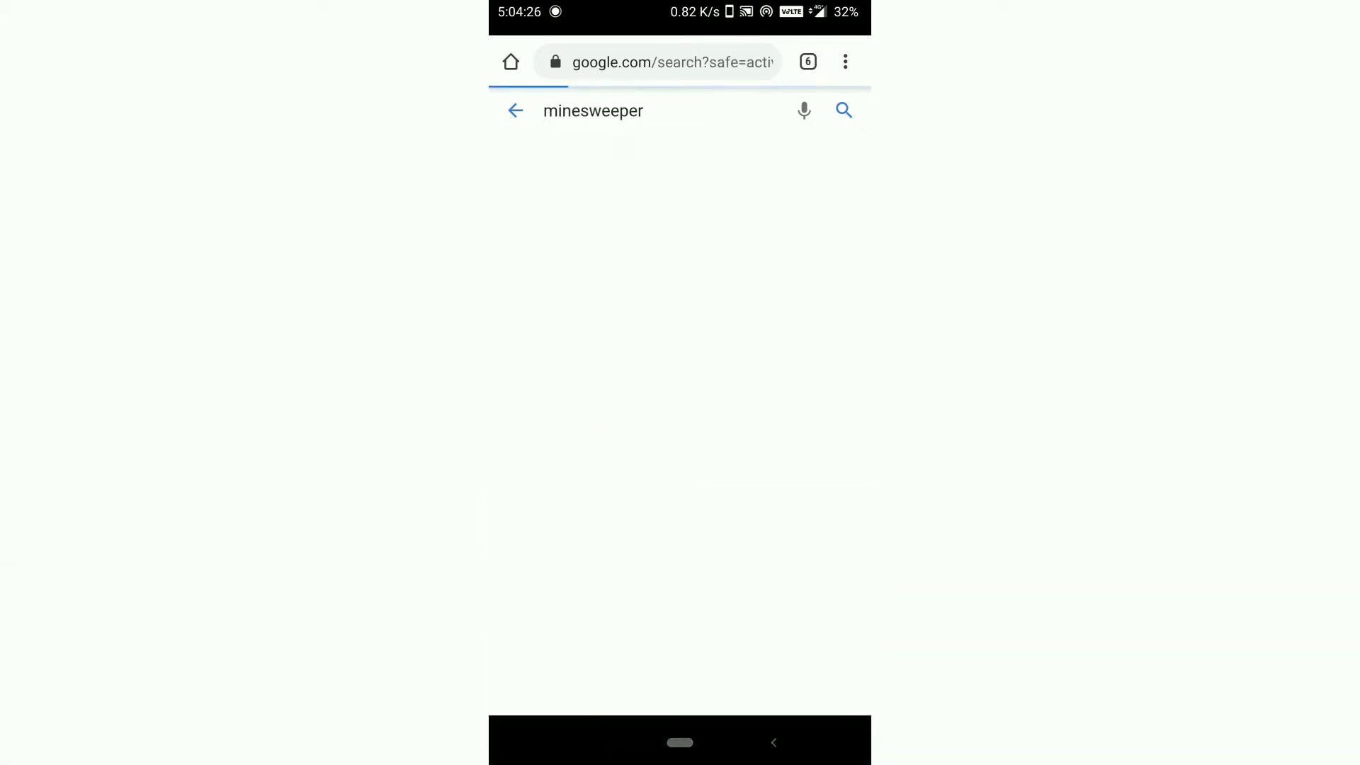
pyautogui.click(842, 110)
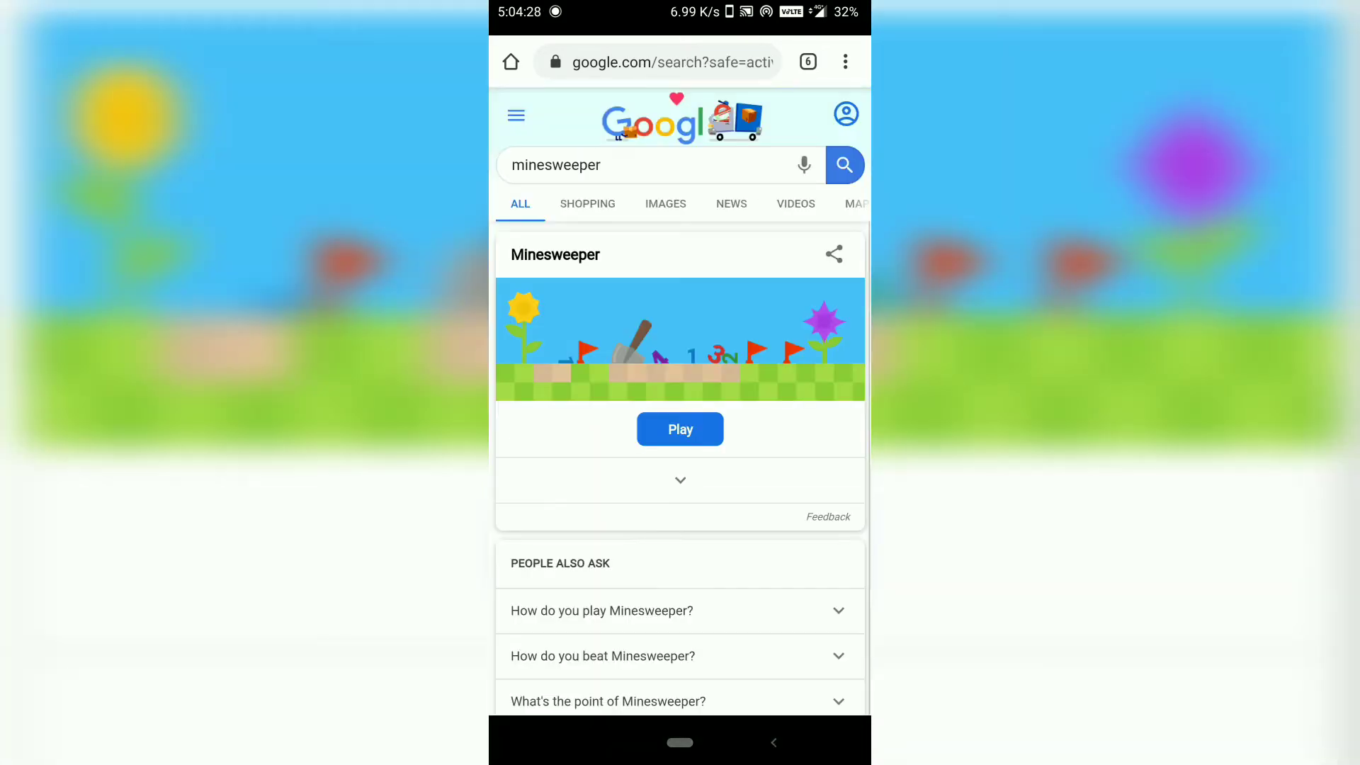
# Step: Start the Minesweeper game from the search card's Play button
pyautogui.click(679, 428)
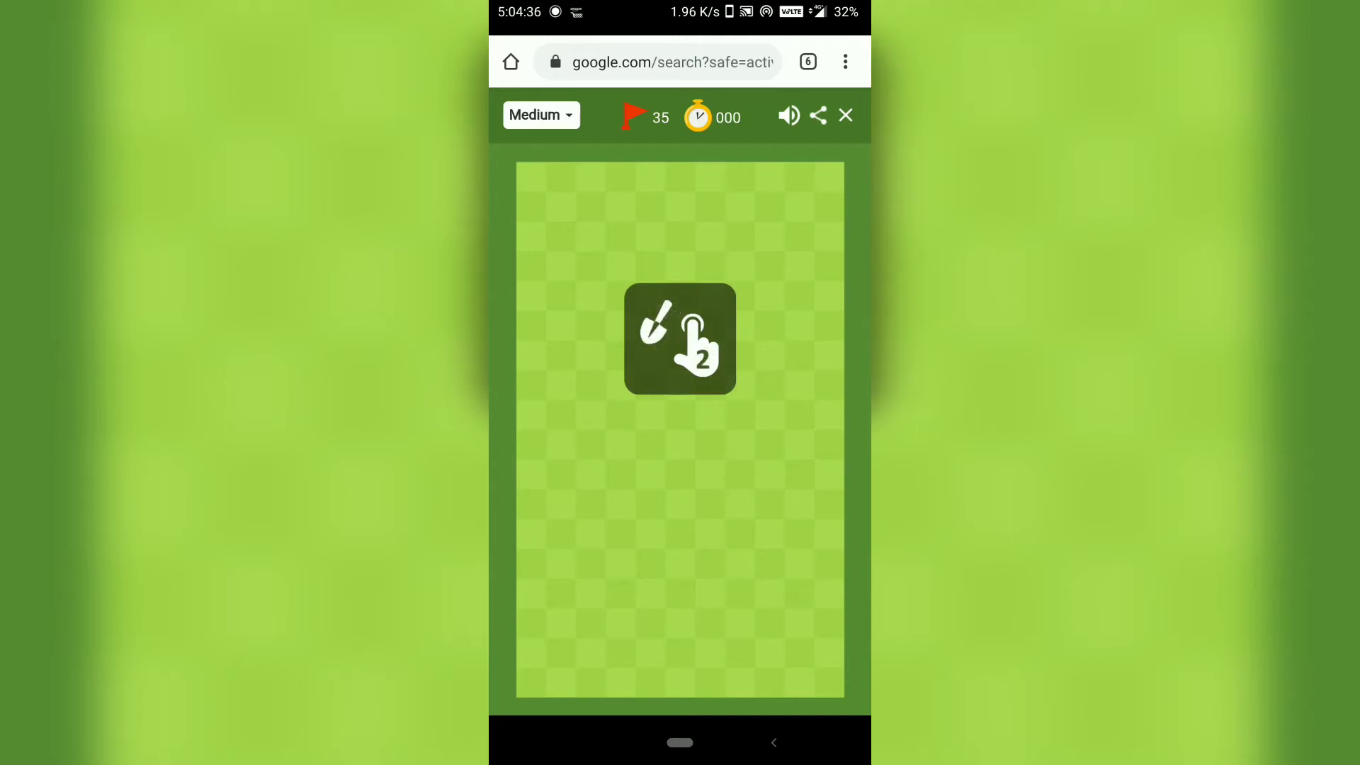
# Step: Dig the first tile, flag two mines including one beside the purple 4, then dig again
pyautogui.click(679, 338)
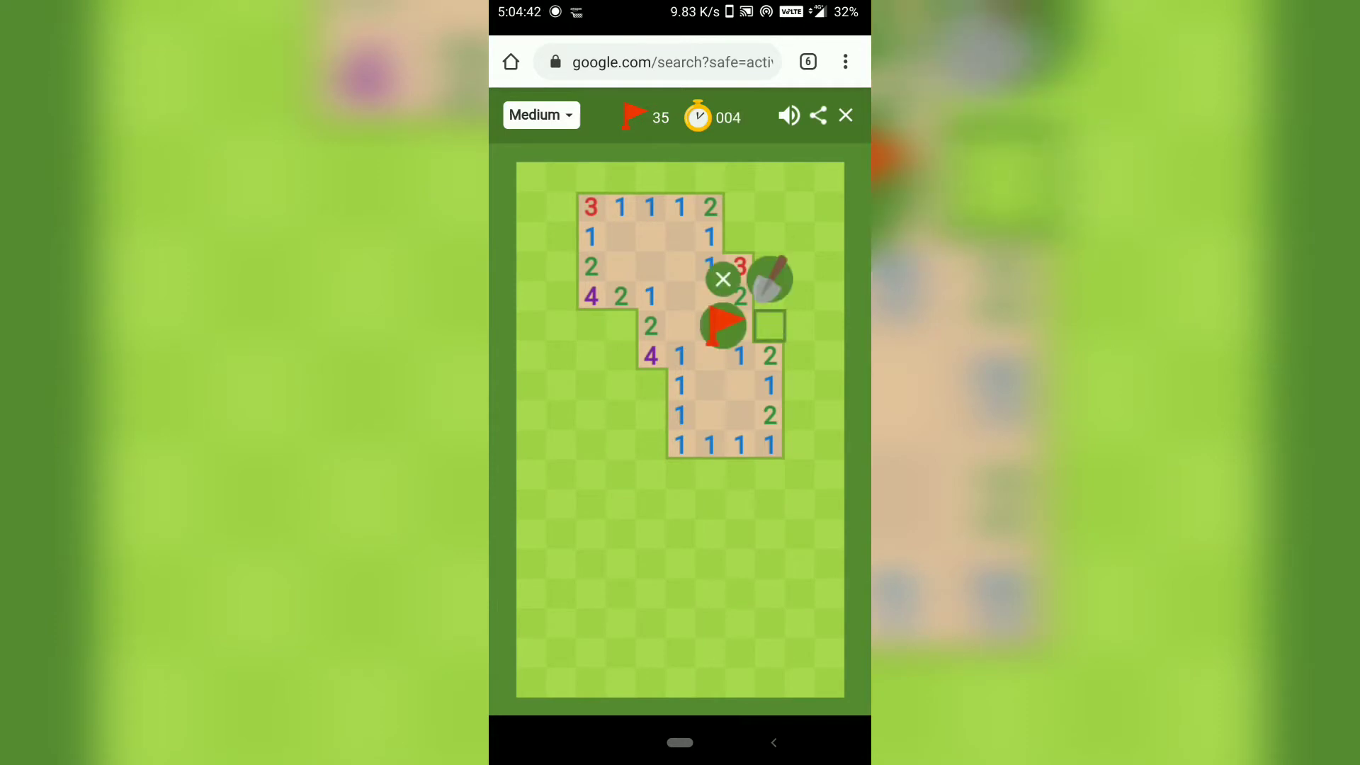
pyautogui.click(769, 325)
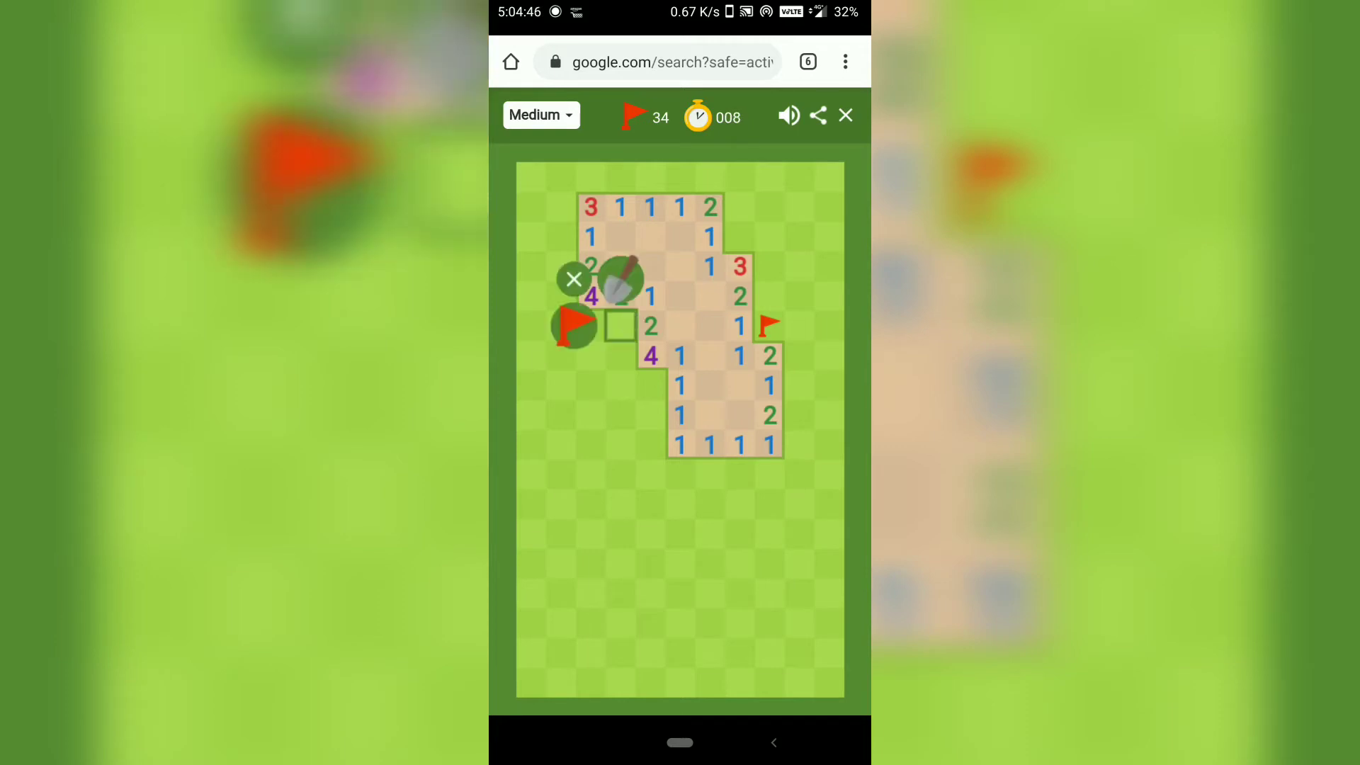
pyautogui.click(619, 325)
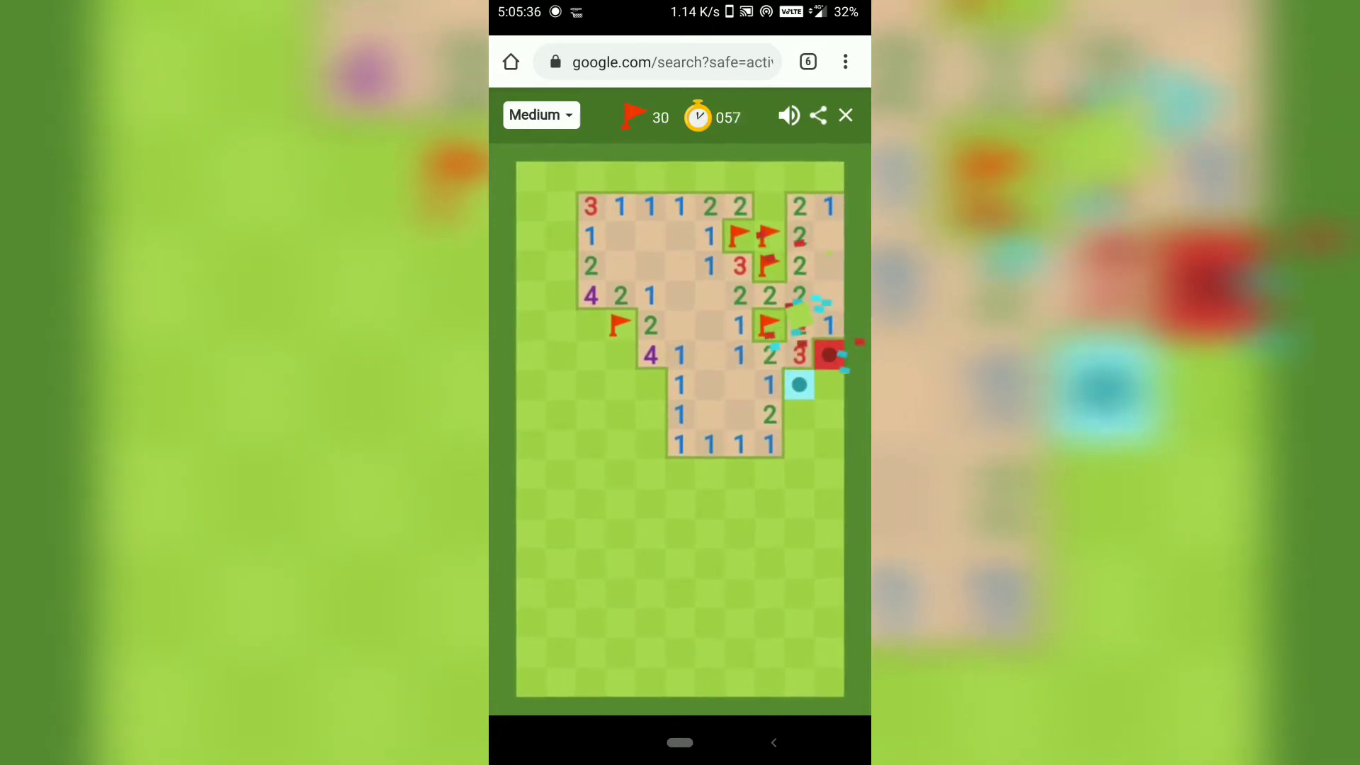
pyautogui.click(799, 356)
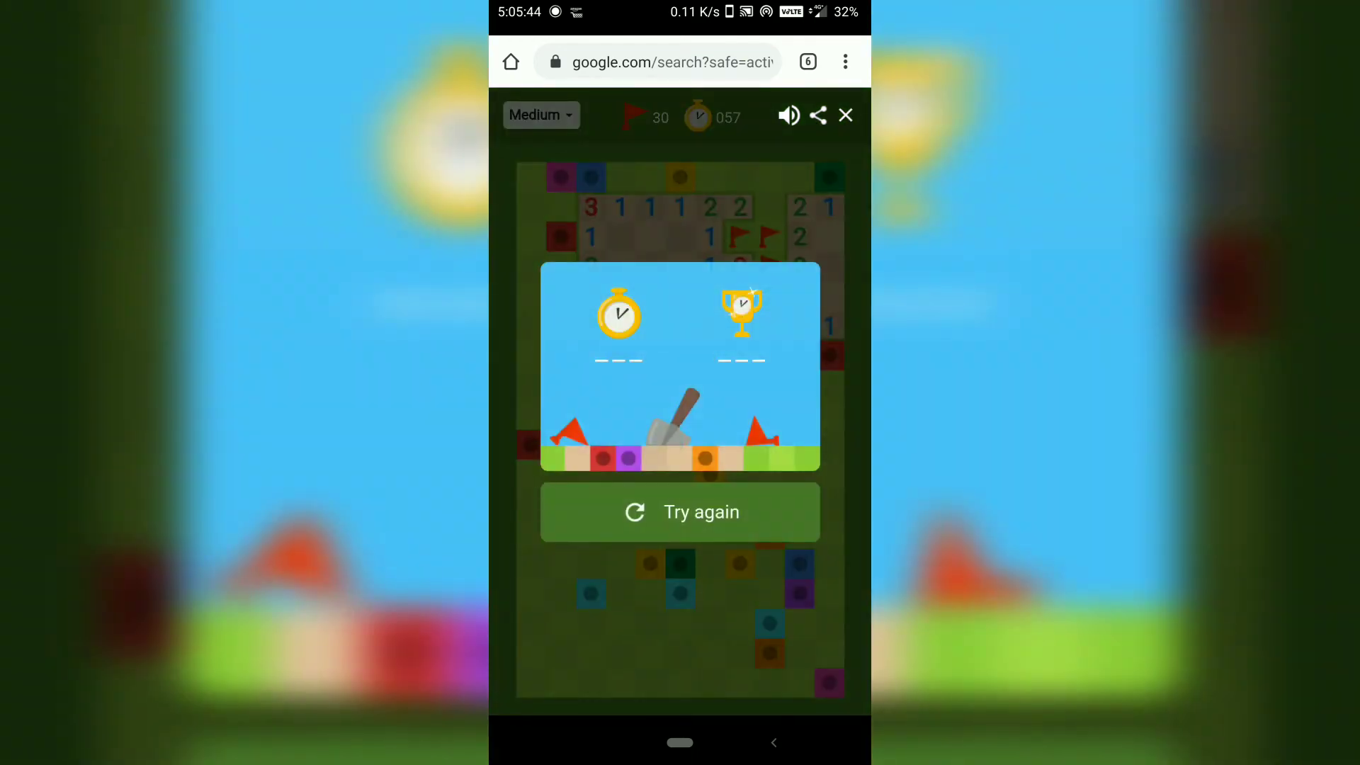
# Step: Try again after losing and open the difficulty dropdown
pyautogui.click(530, 114)
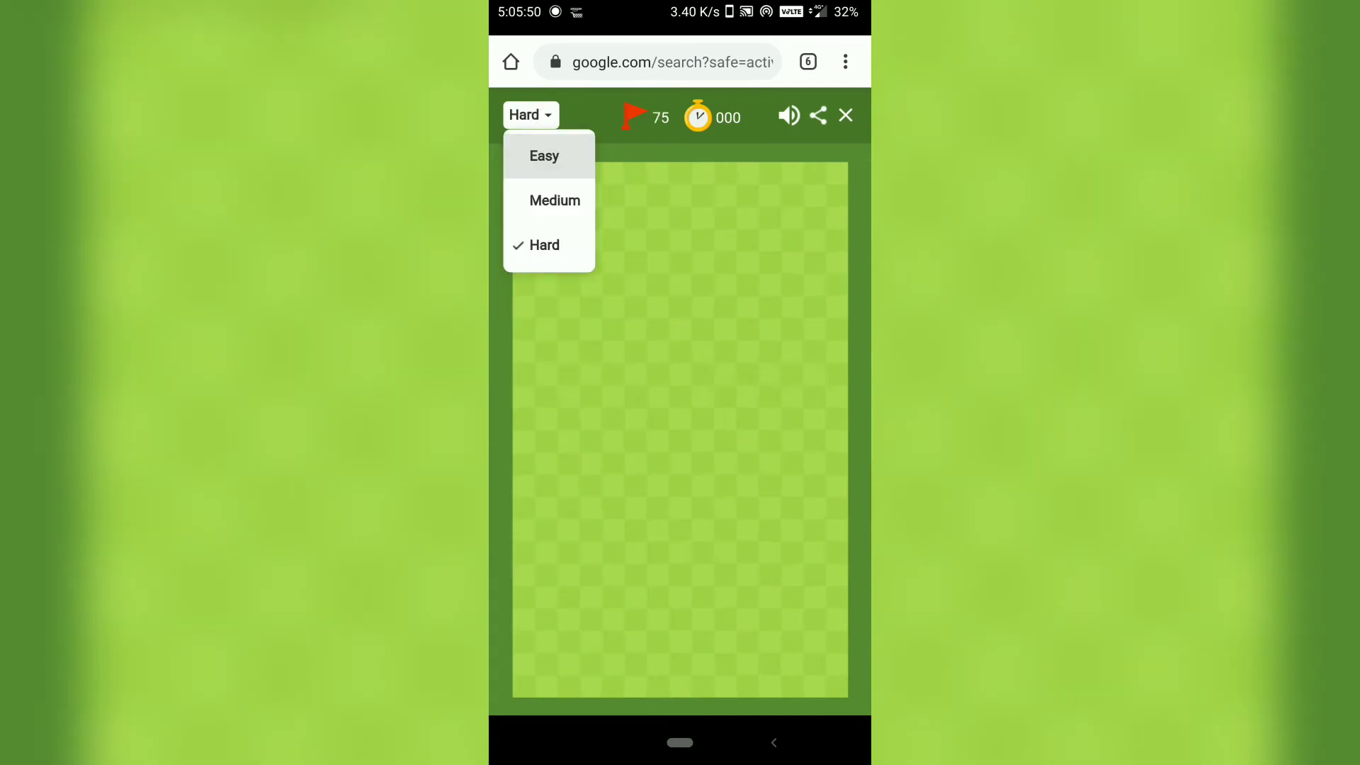
# Step: Choose the Easy difficulty level
pyautogui.click(543, 155)
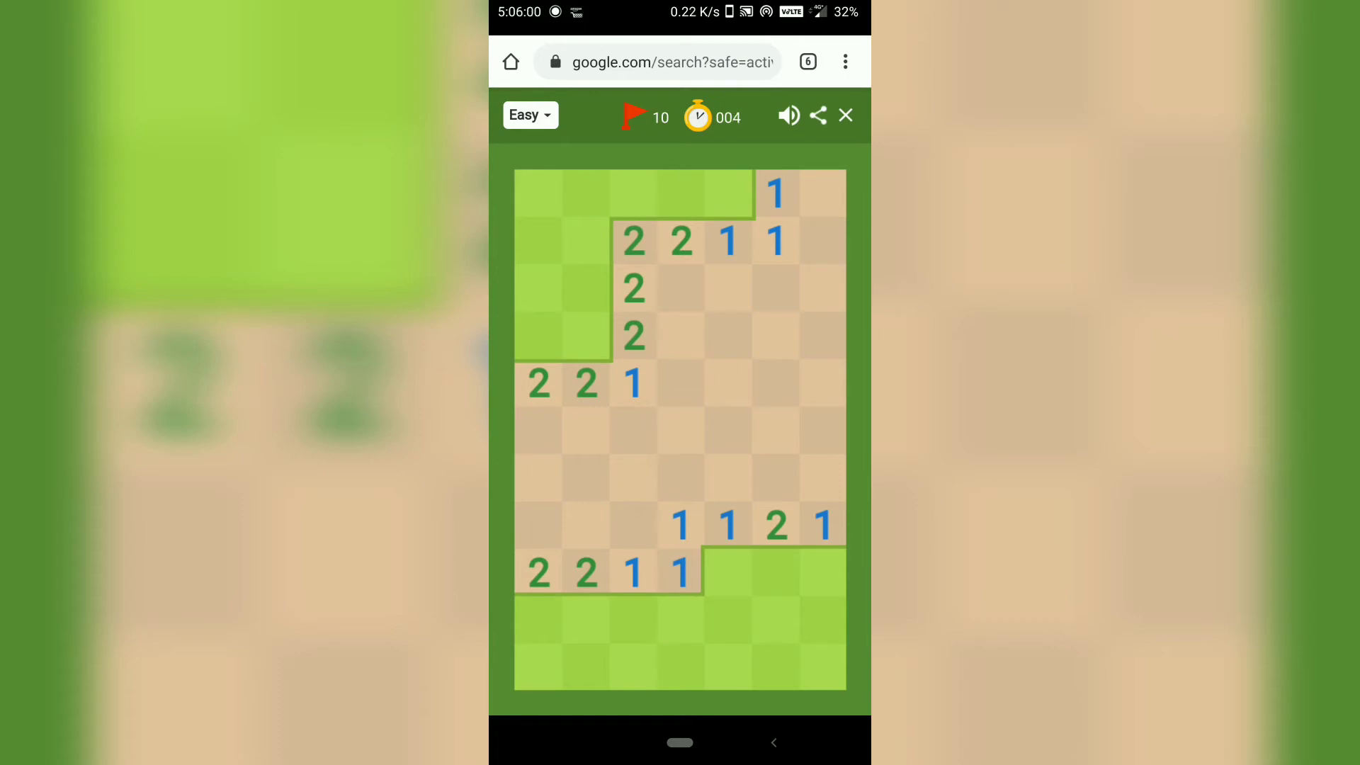
# Step: Flag three mines left of the column of 2s and dig the top-left tile
pyautogui.rightClick(587, 331)
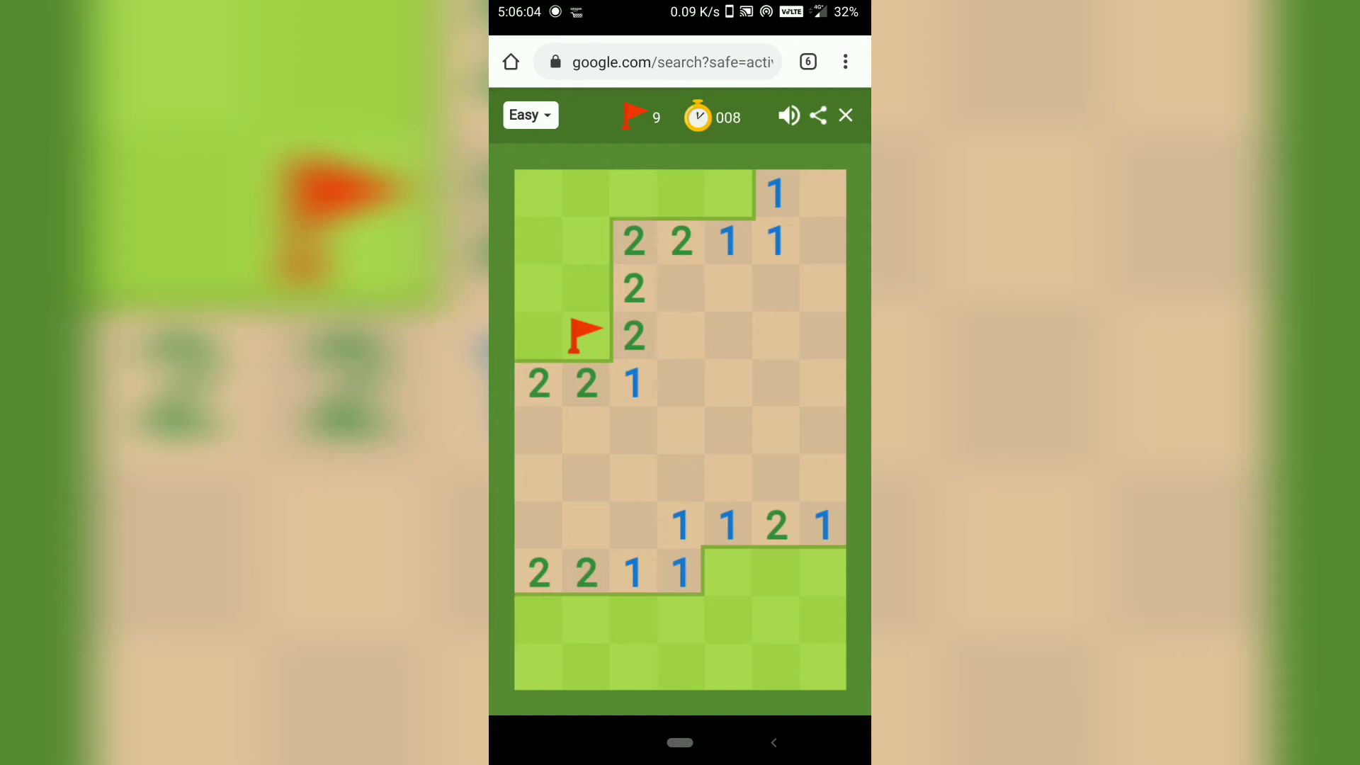
pyautogui.click(537, 332)
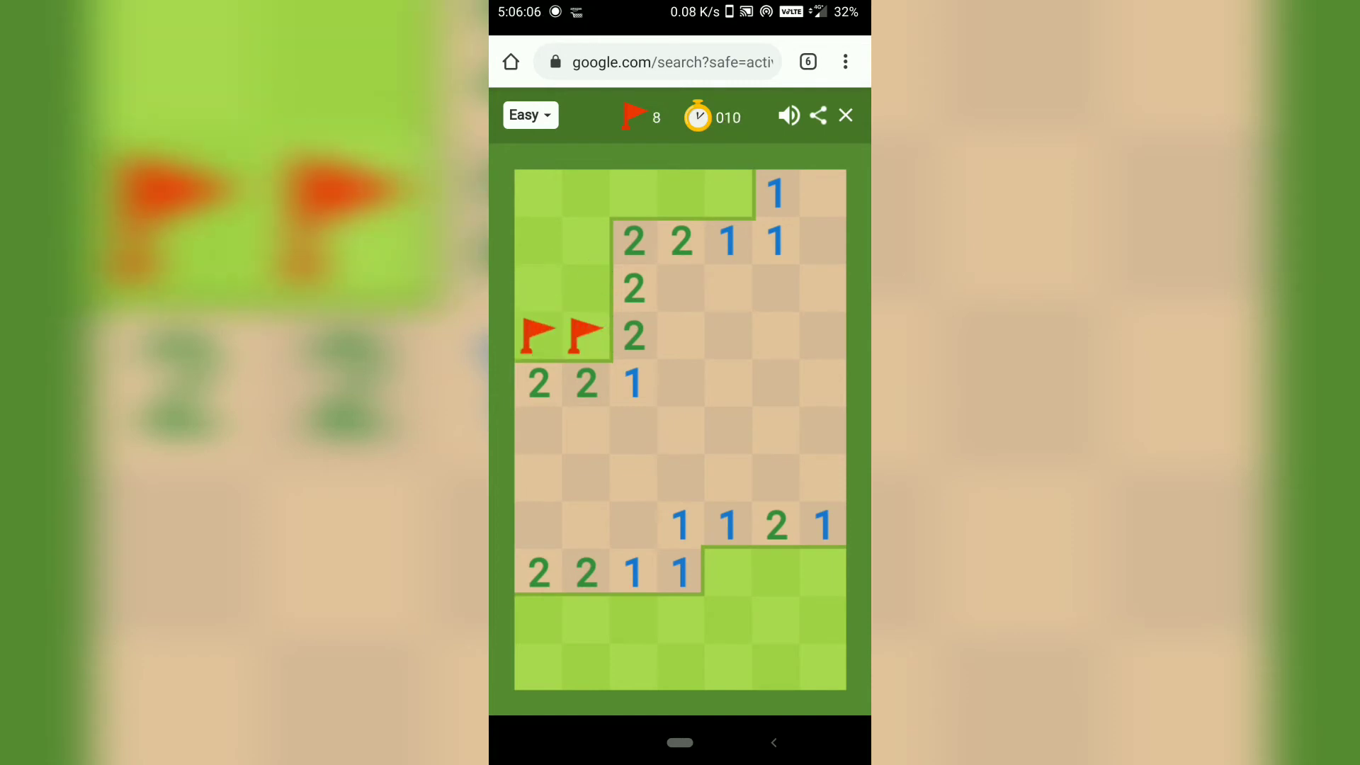
pyautogui.click(586, 291)
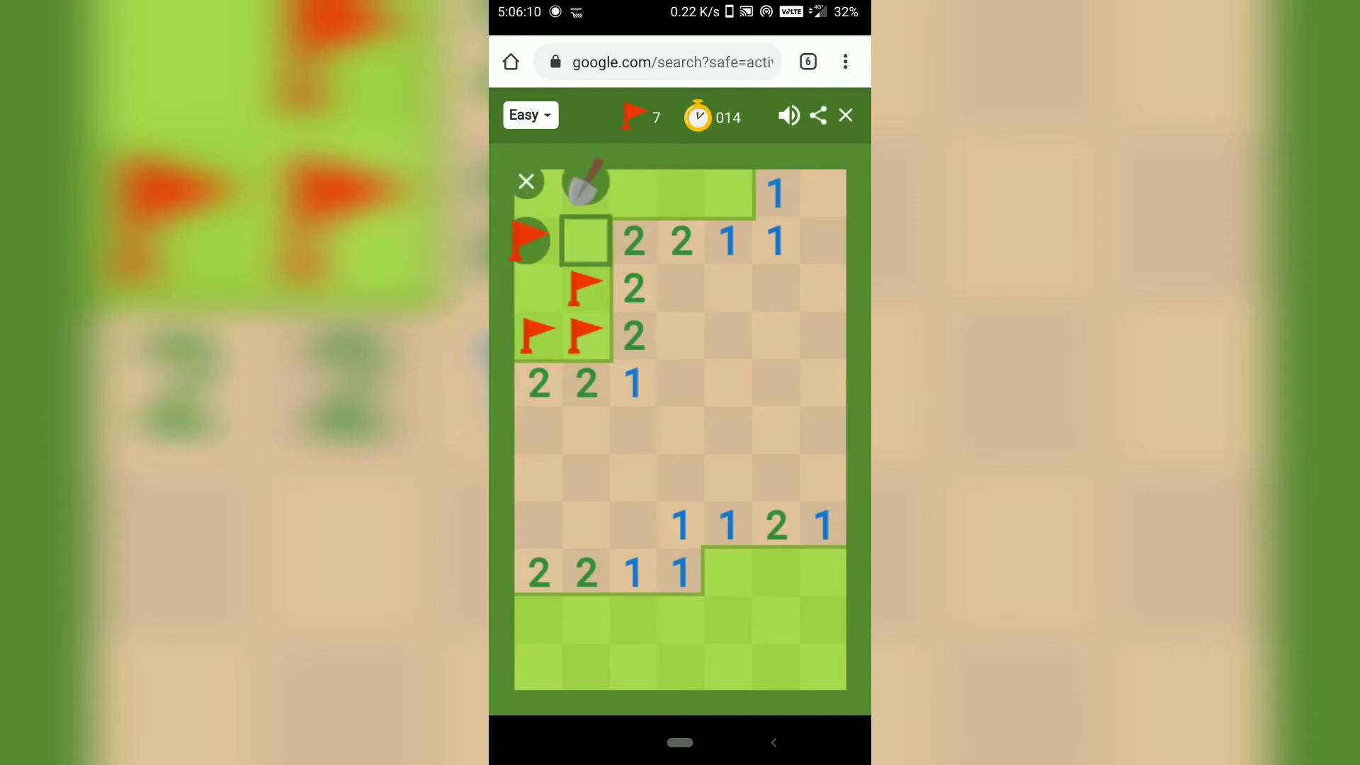
pyautogui.click(586, 240)
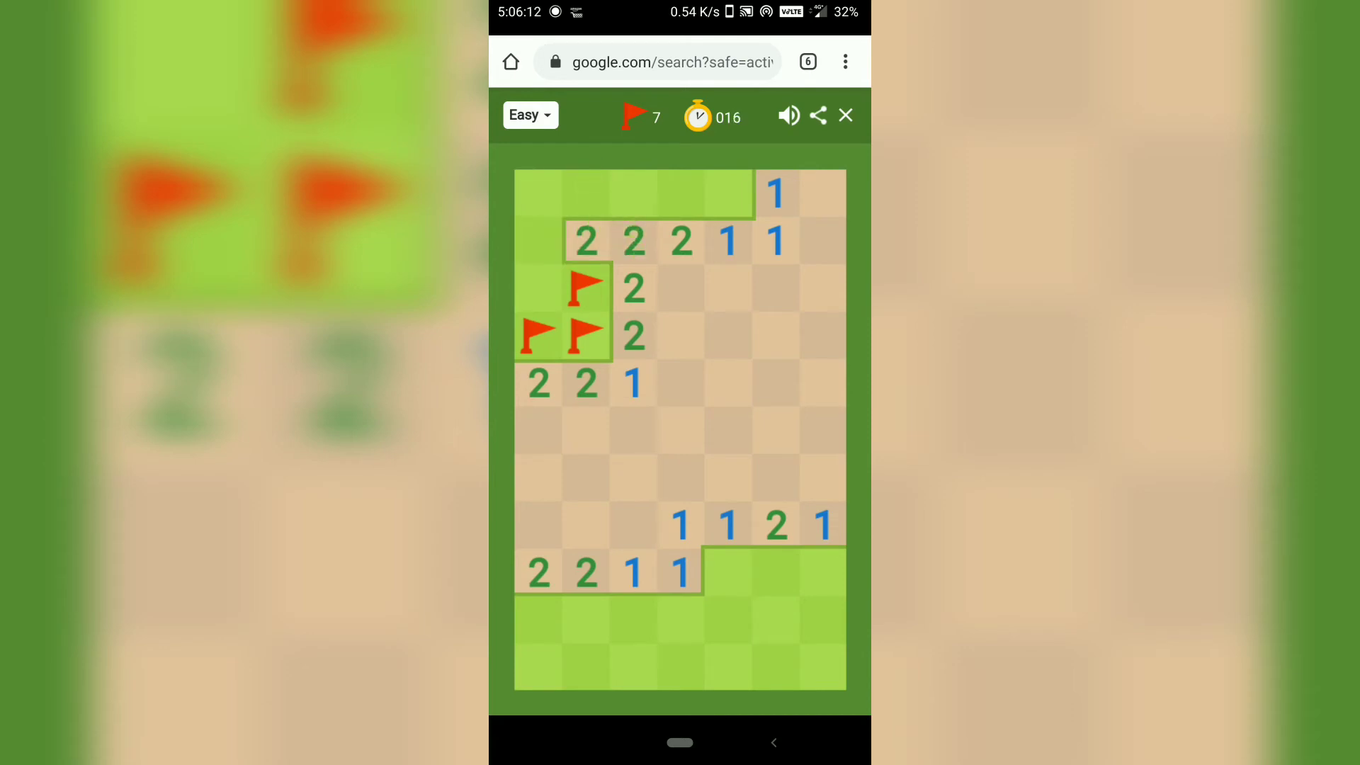